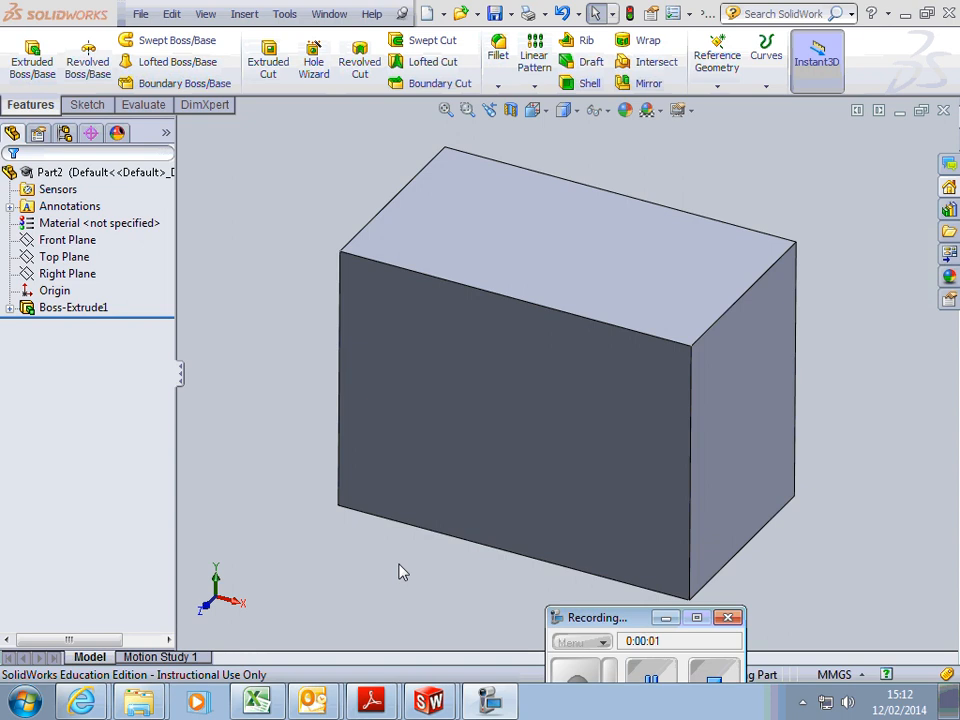
Step: Select the front face of the extruded block
left_click(513, 453)
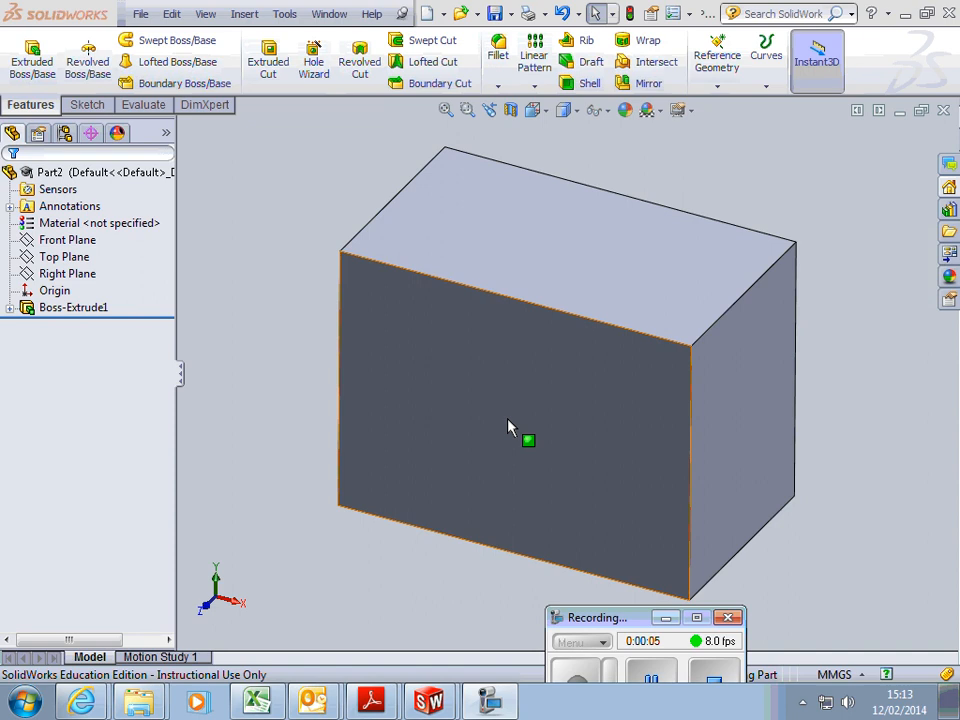
mouse_move(461, 377)
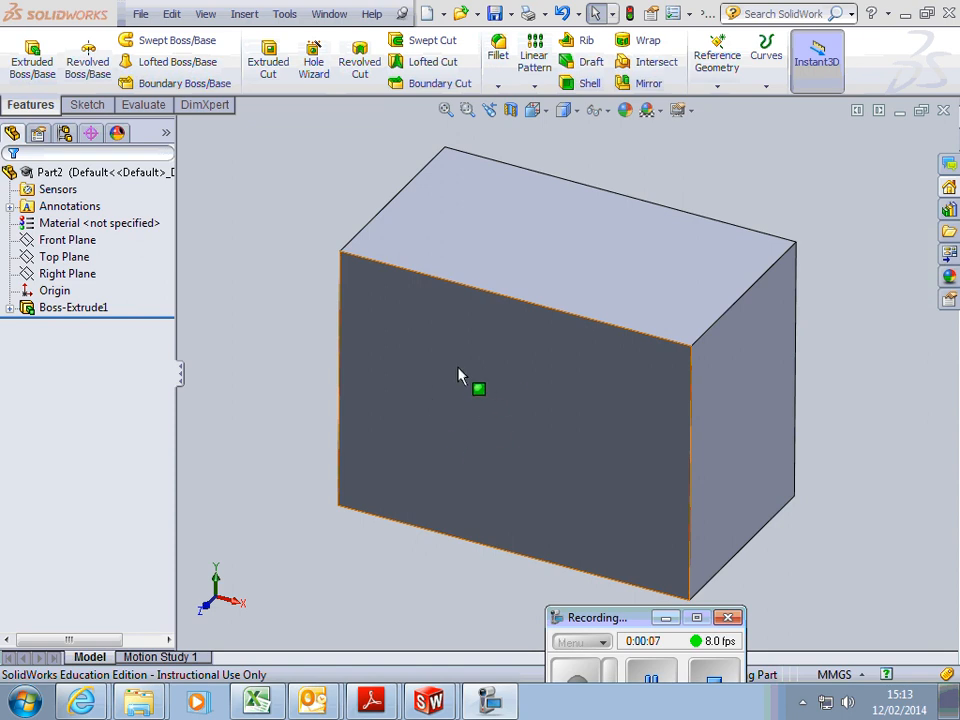
mouse_move(490, 455)
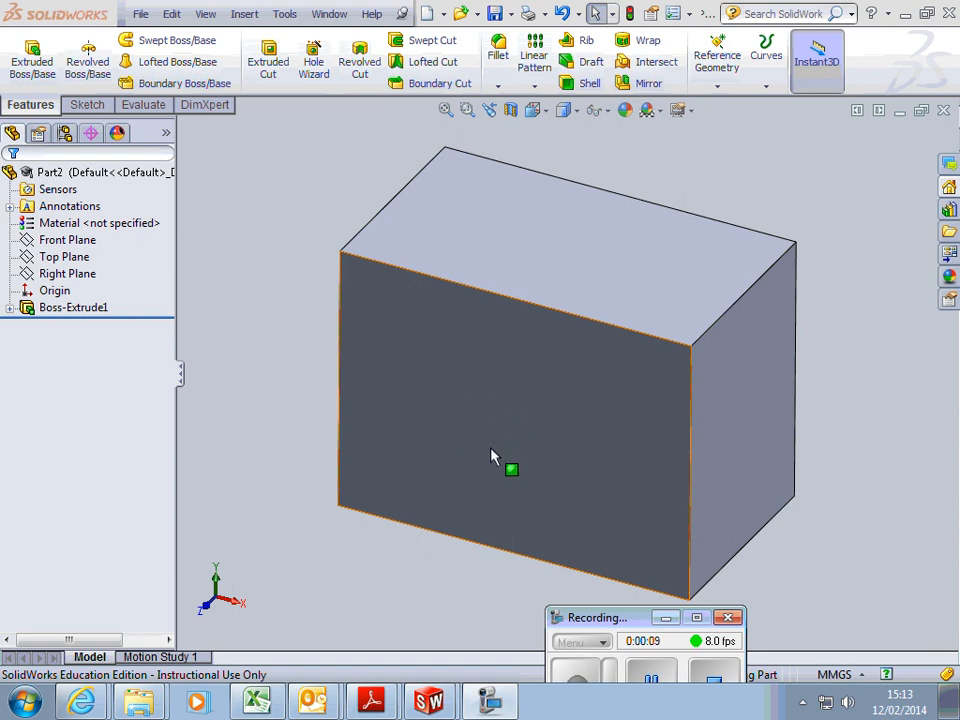
mouse_move(478, 438)
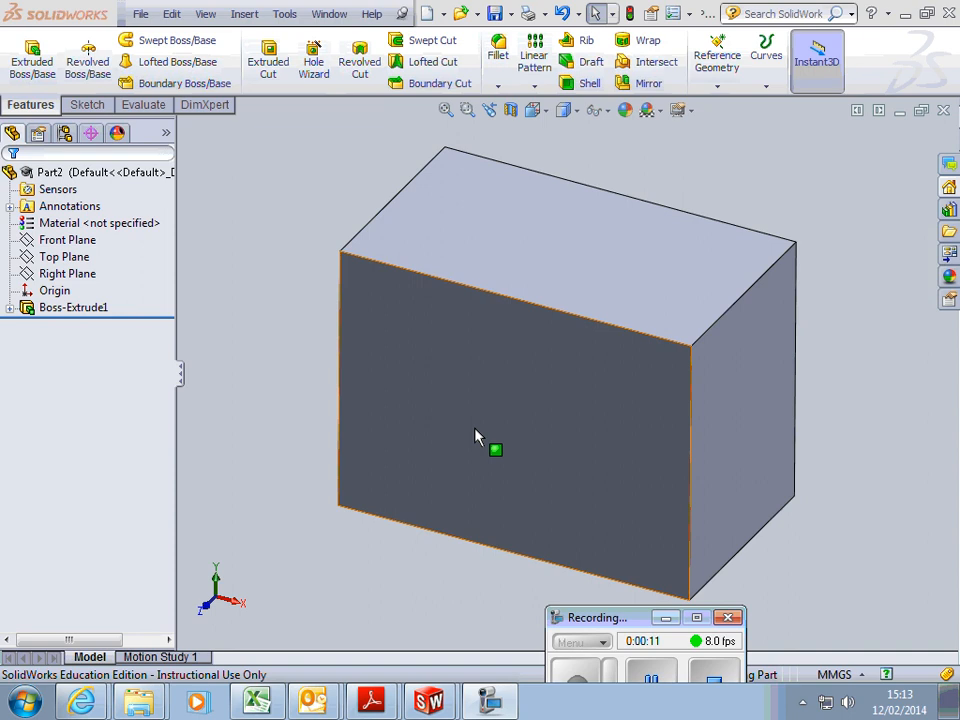
mouse_move(472, 448)
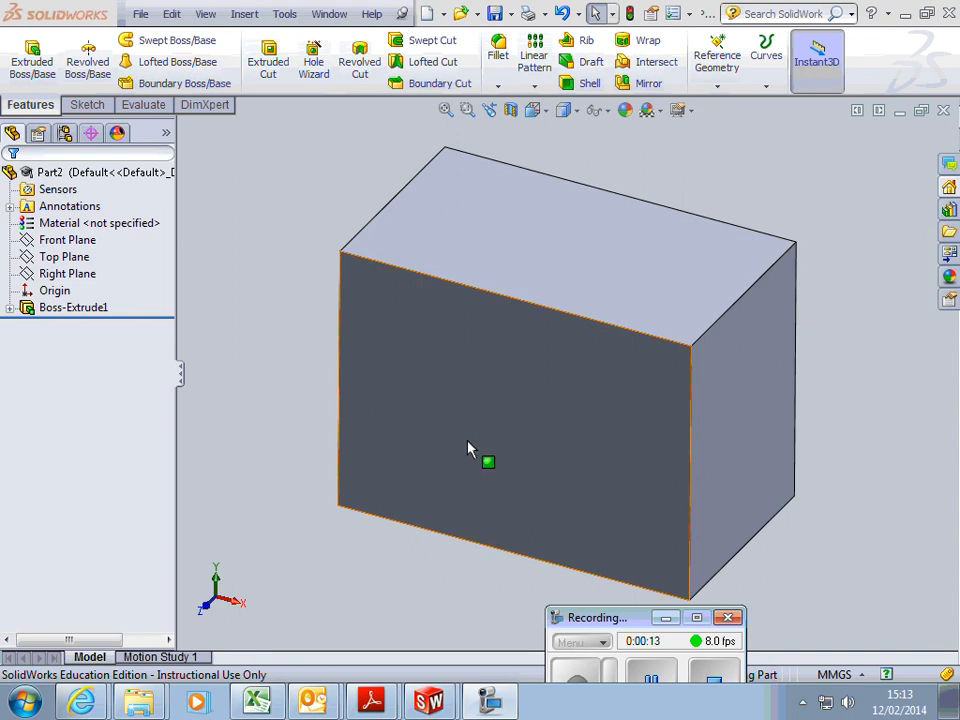
mouse_move(650, 288)
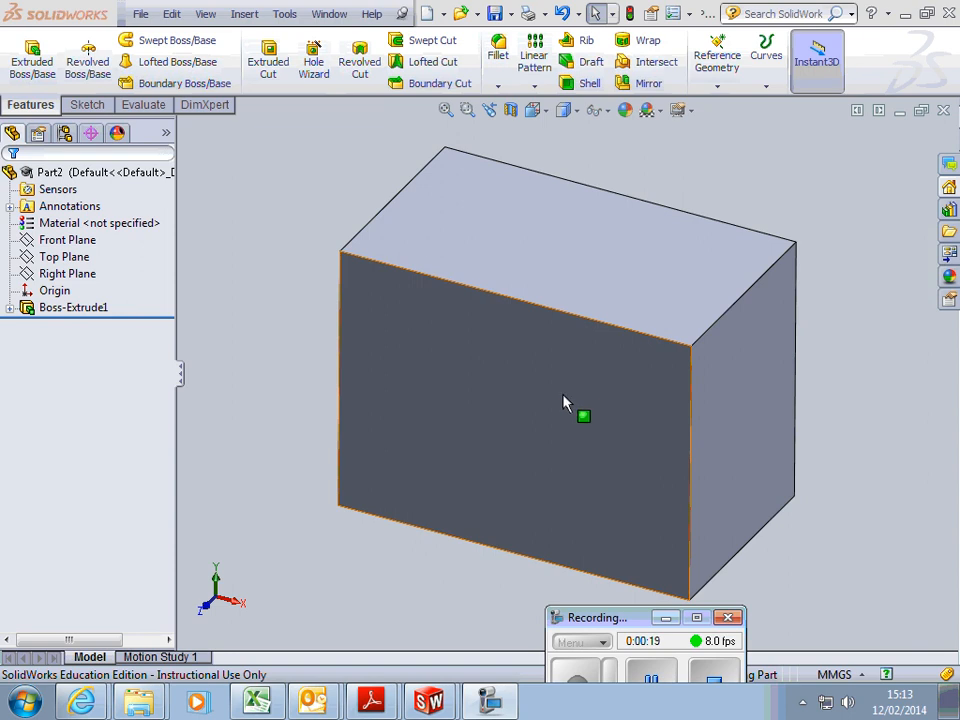
mouse_move(557, 438)
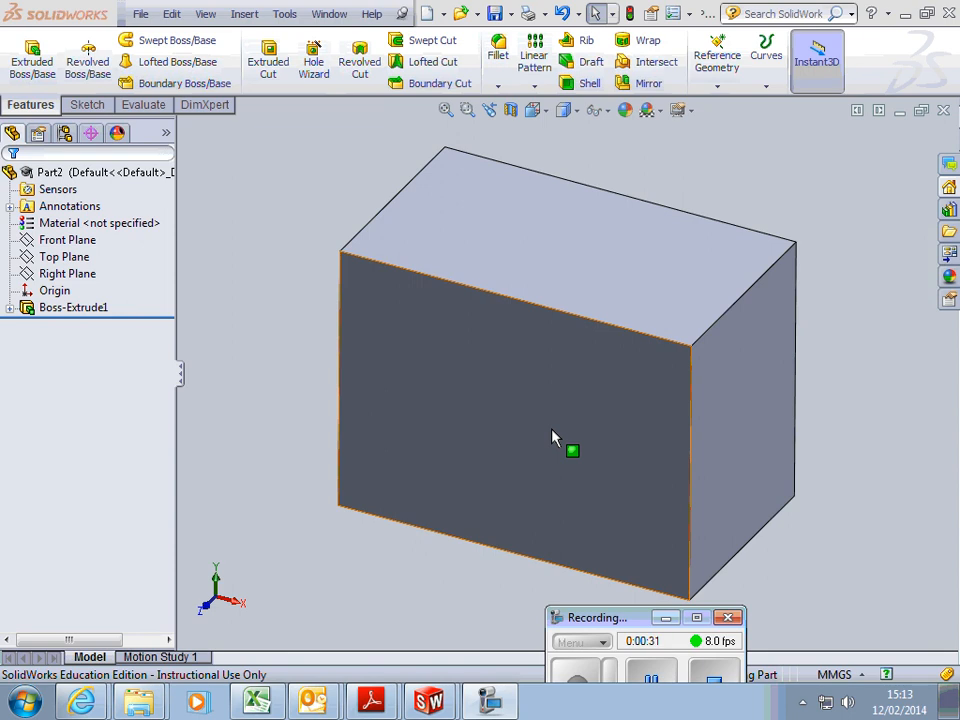
mouse_move(508, 401)
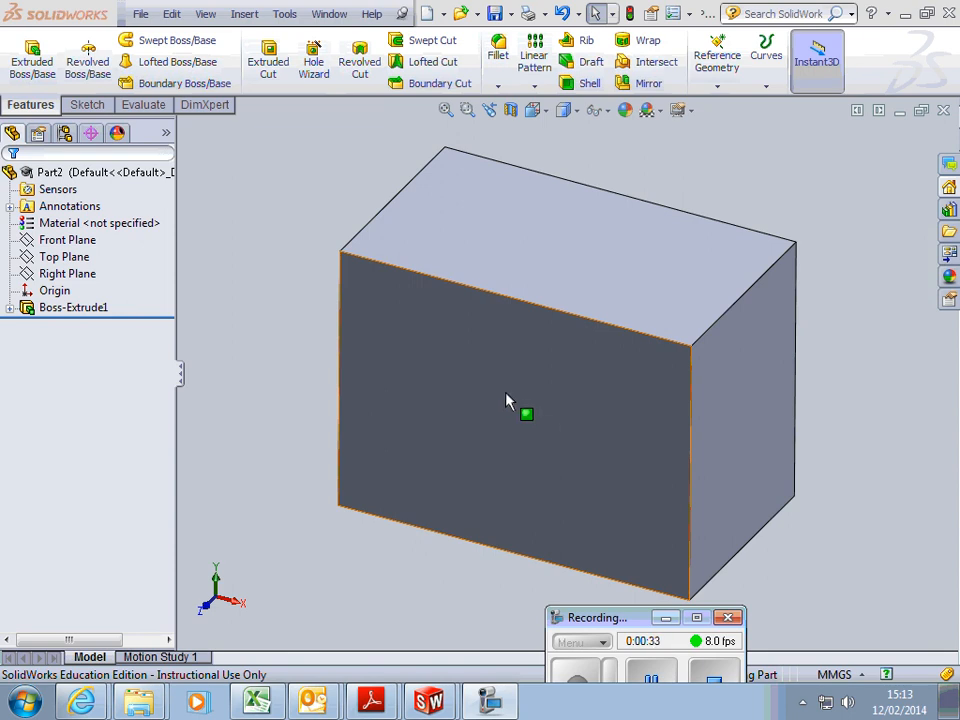
mouse_move(475, 387)
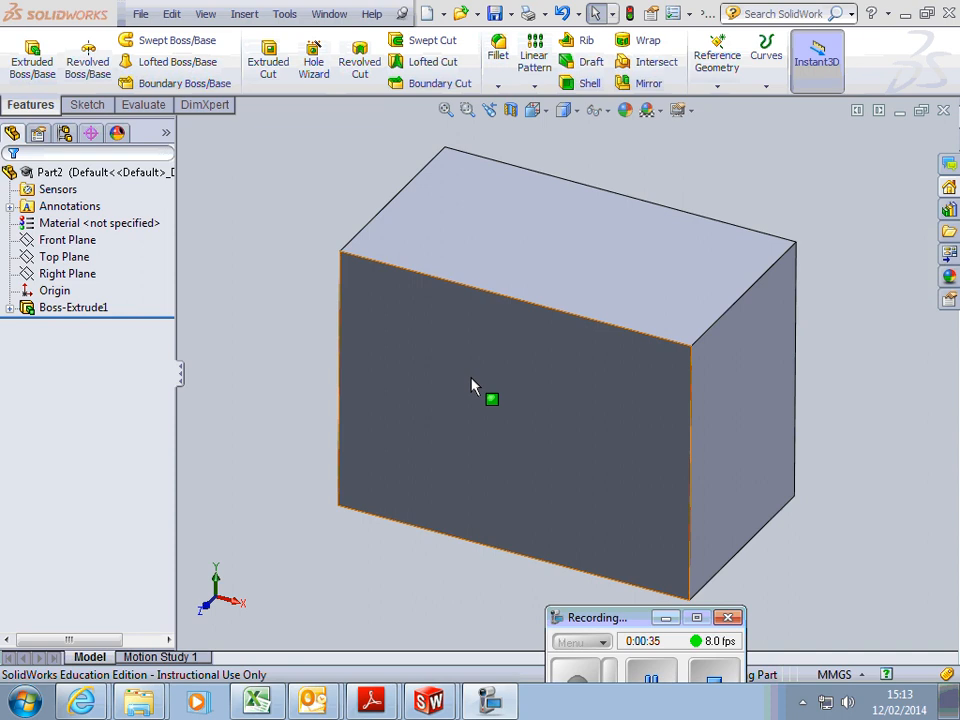
mouse_move(478, 393)
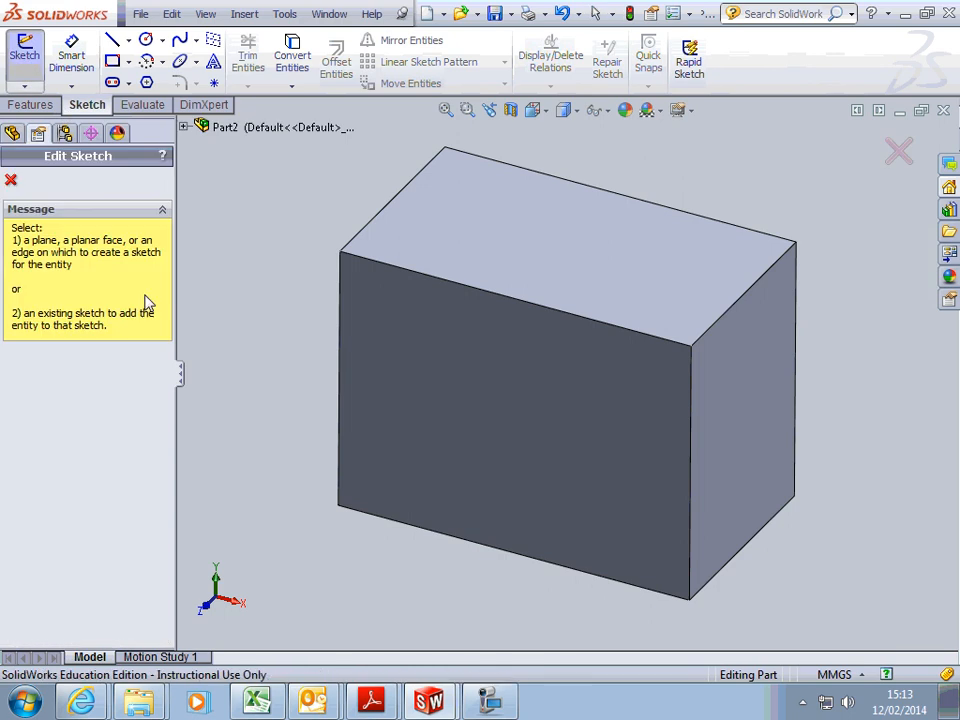
mouse_move(92, 277)
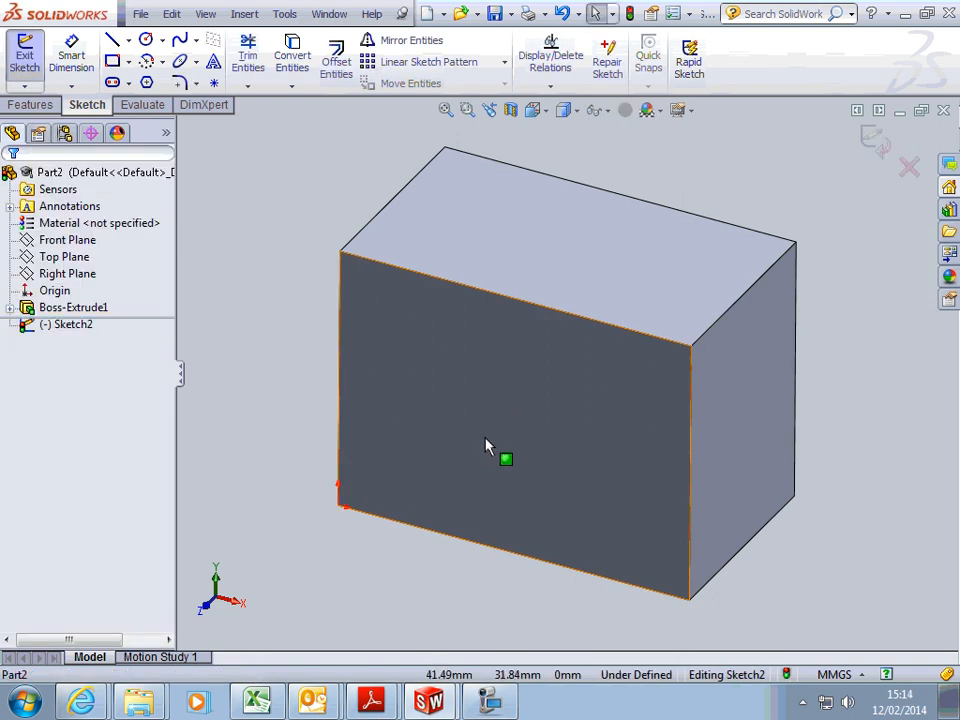
mouse_move(513, 346)
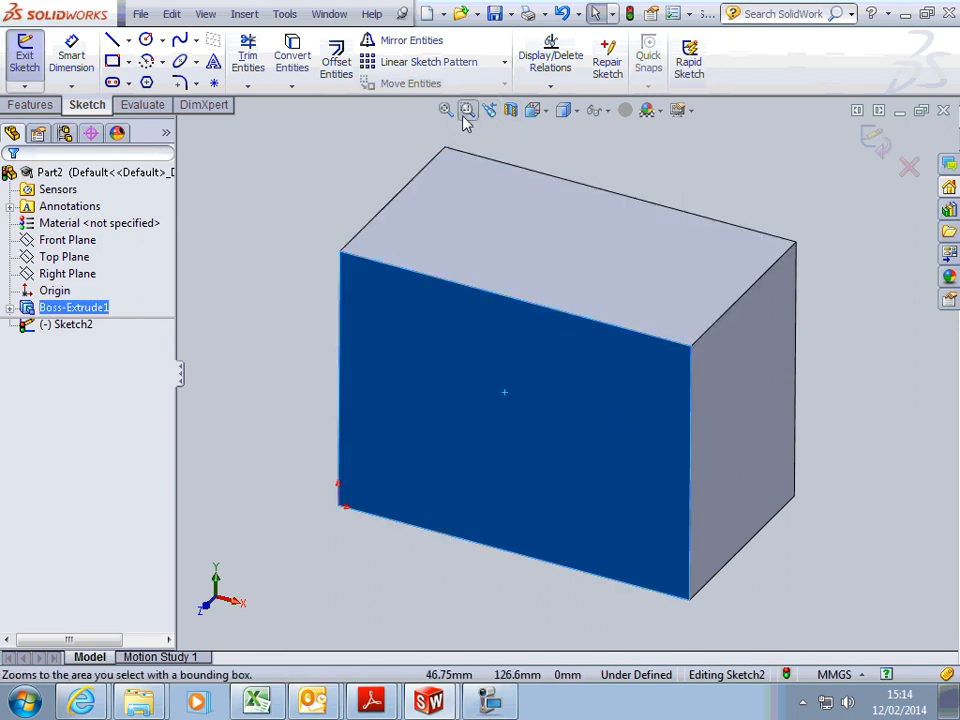
Step: Orient the view Normal To the front face for the new sketch
left_click(540, 110)
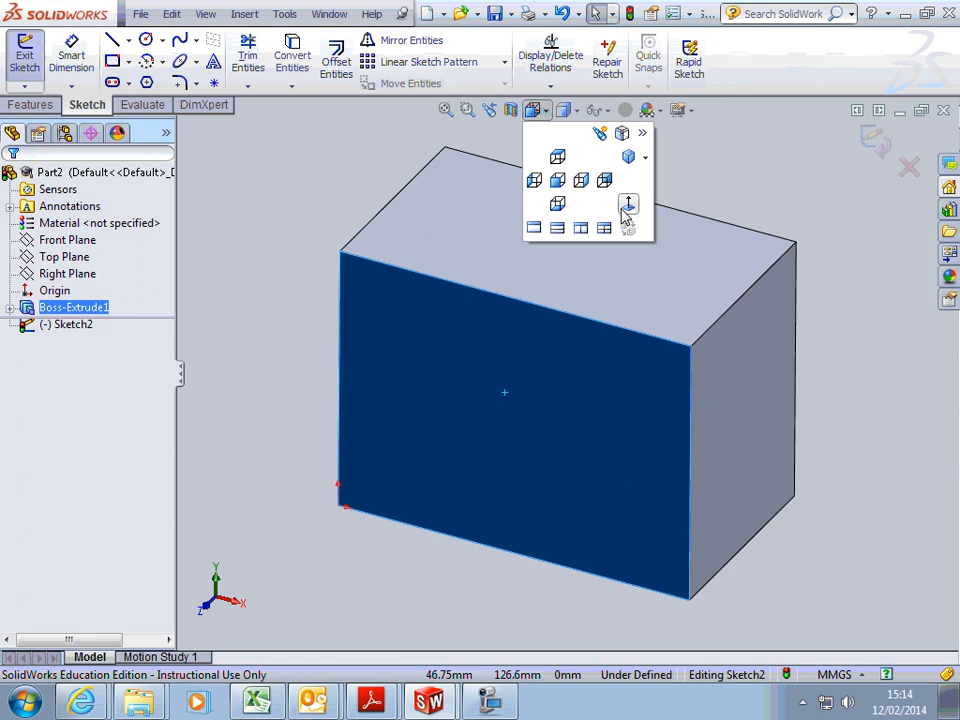
left_click(628, 205)
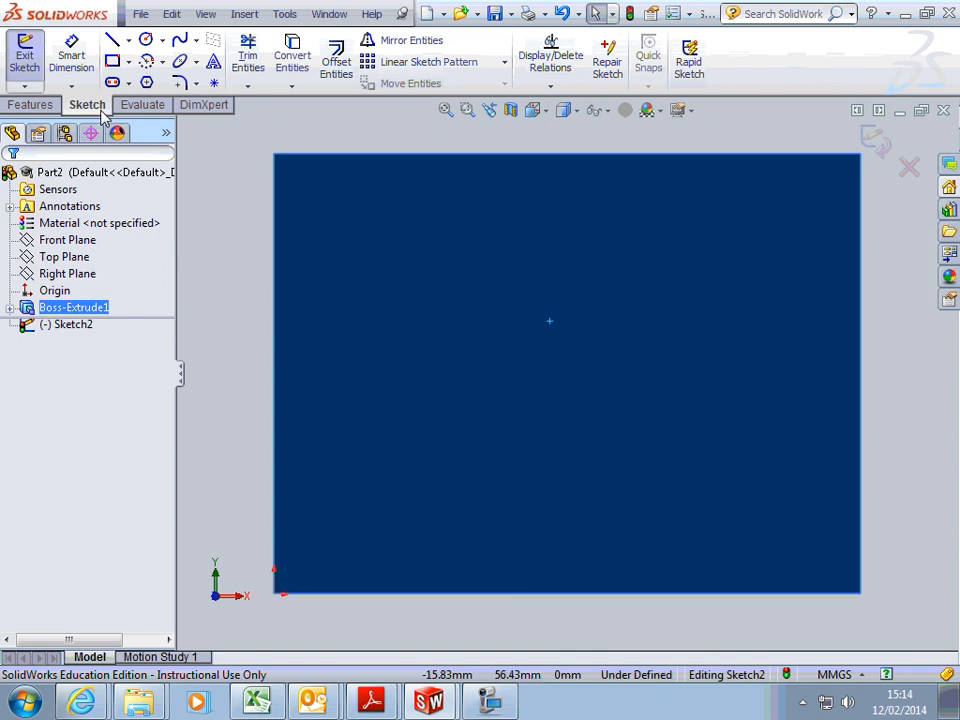
Step: Sketch a circle on the front face and dimension it to Ø25 mm
left_click(145, 40)
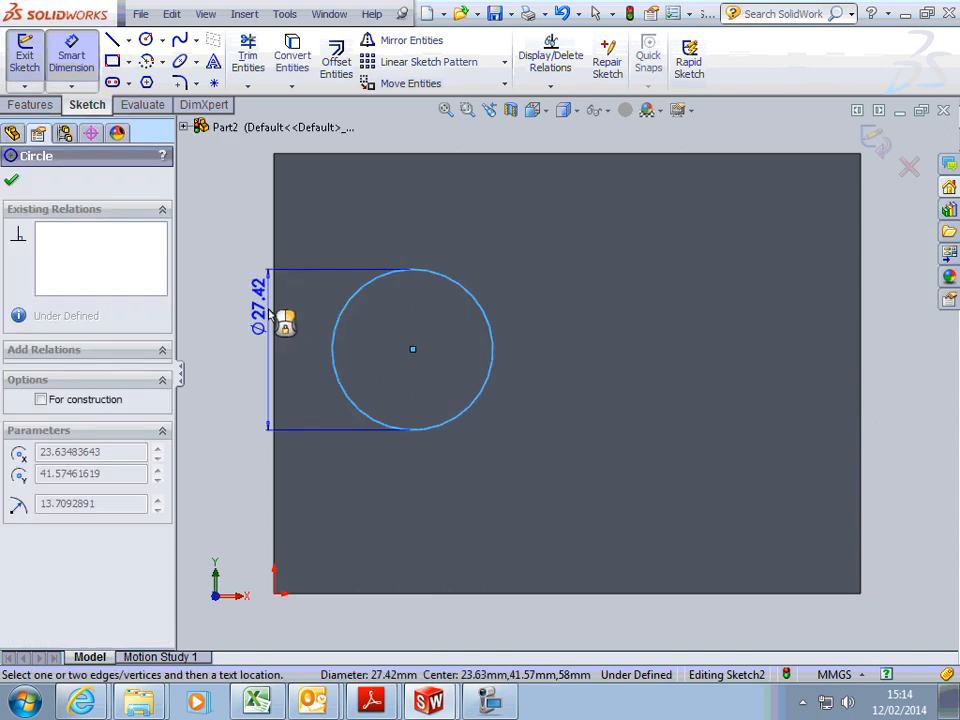
left_click(287, 322)
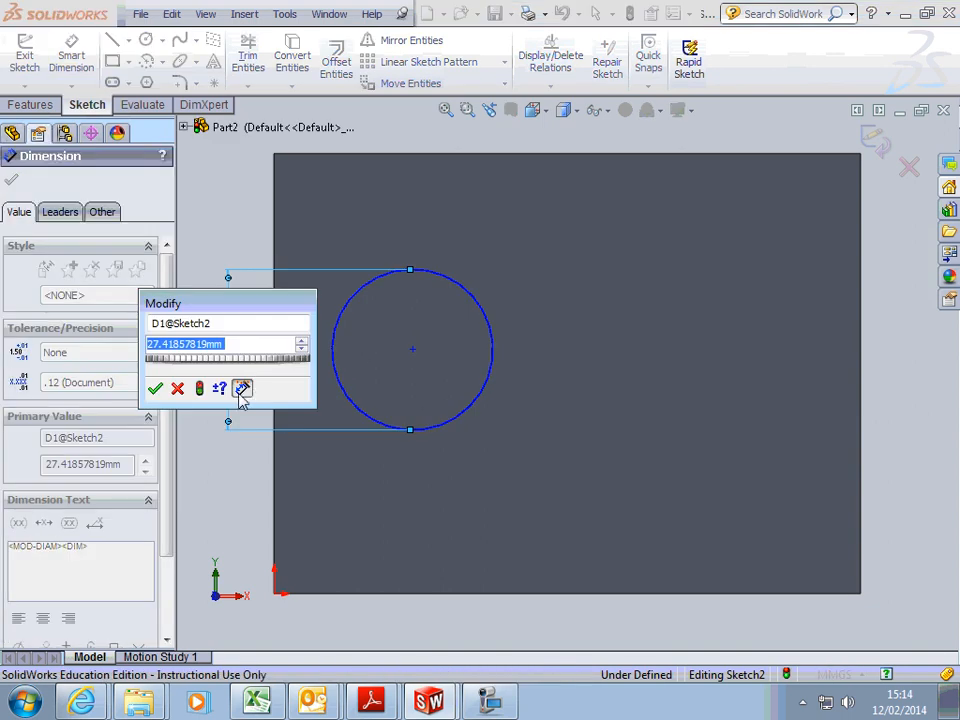
type("25")
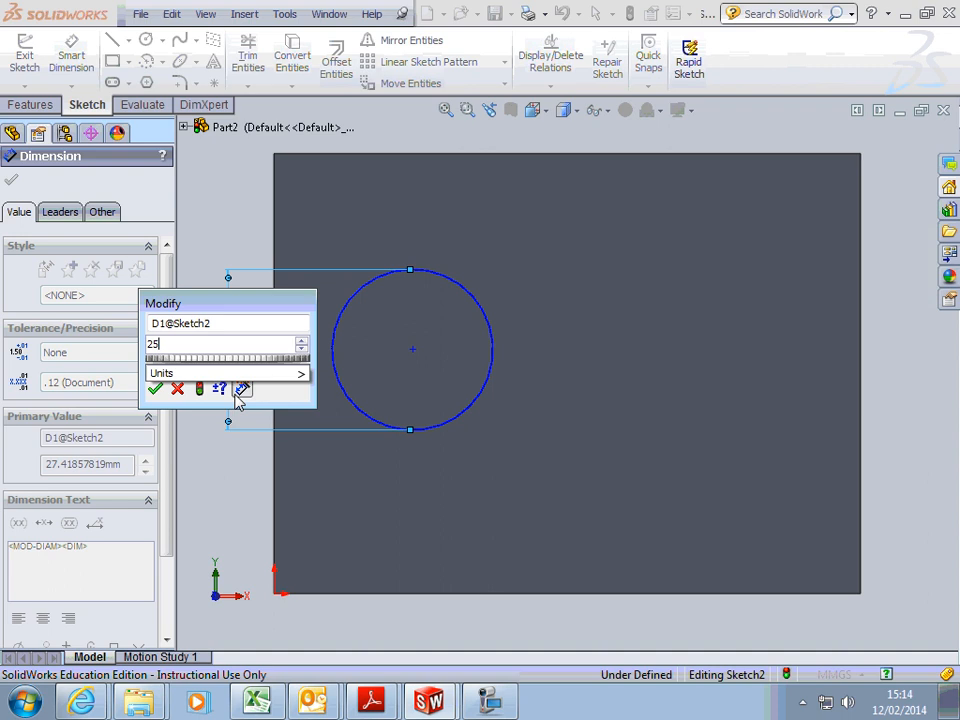
left_click(154, 388)
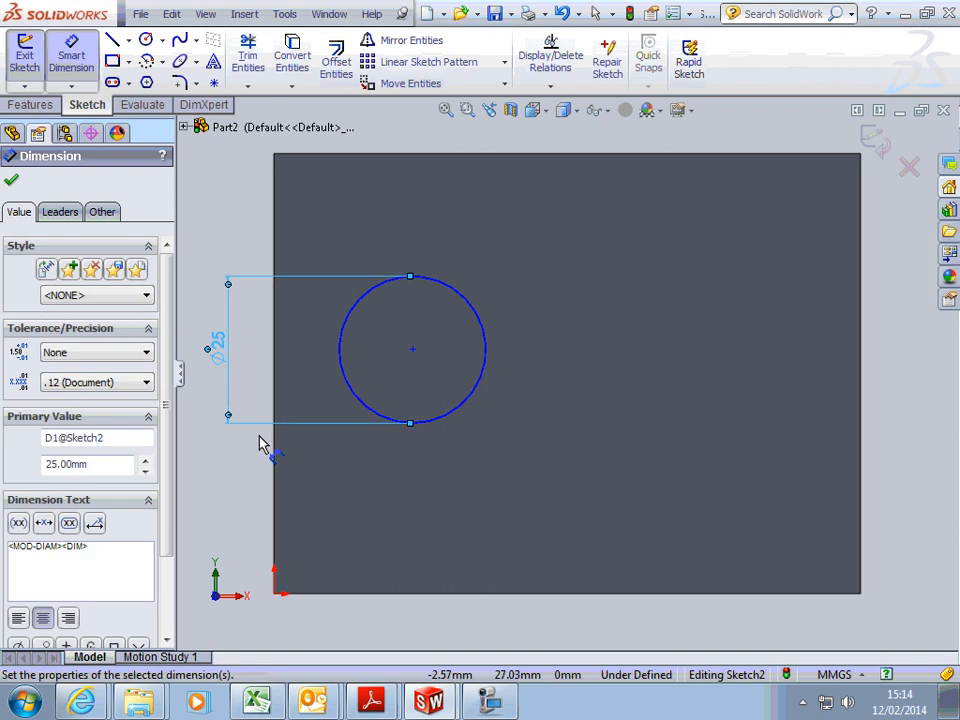
mouse_move(252, 465)
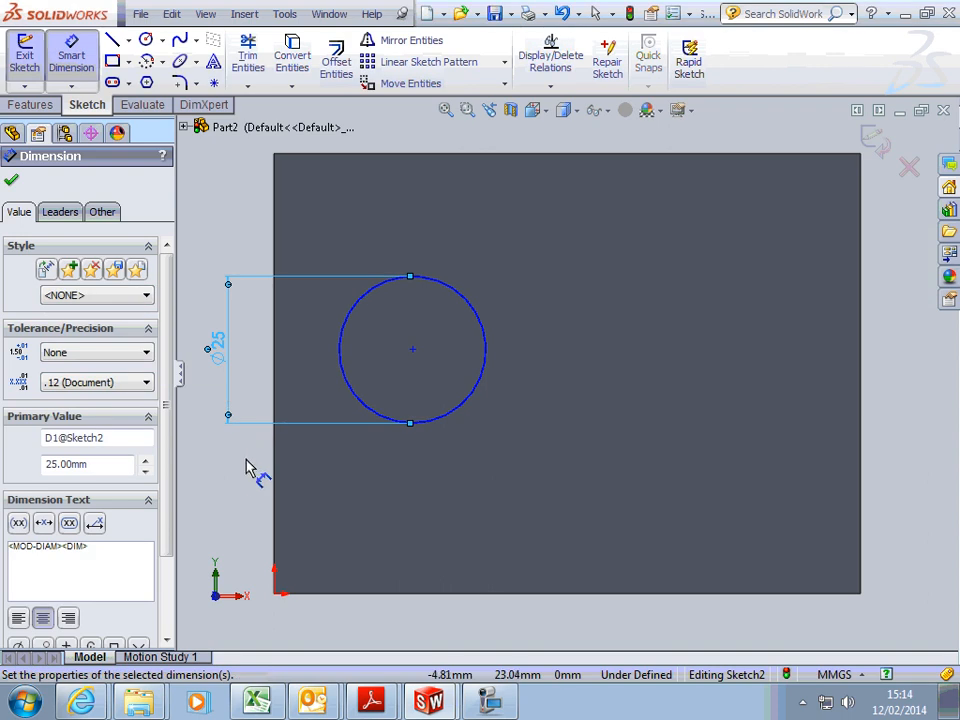
mouse_move(230, 476)
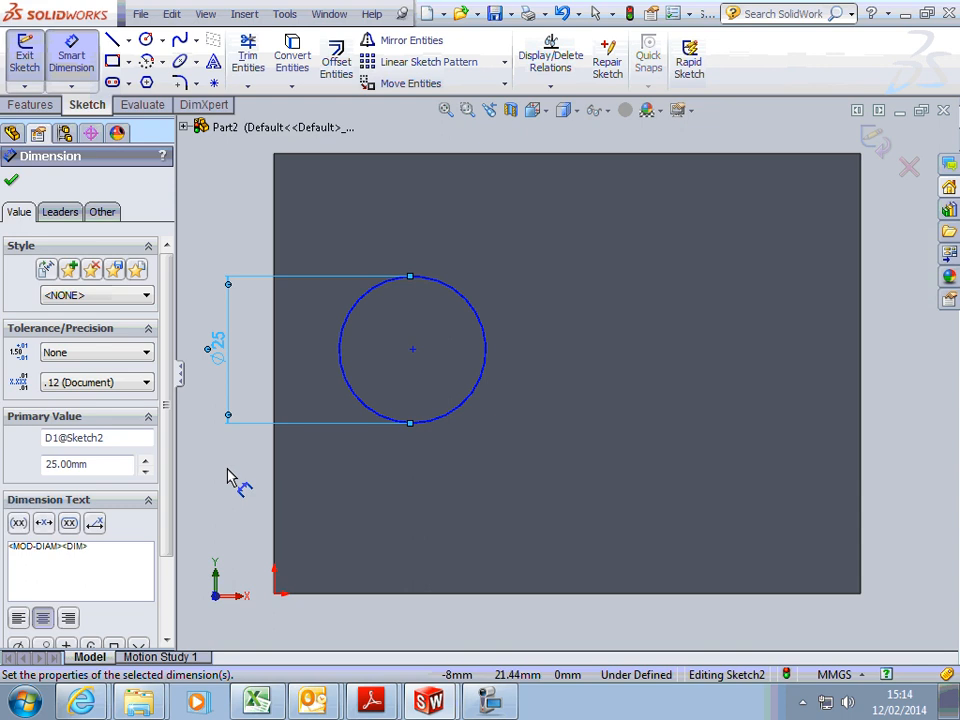
mouse_move(292, 447)
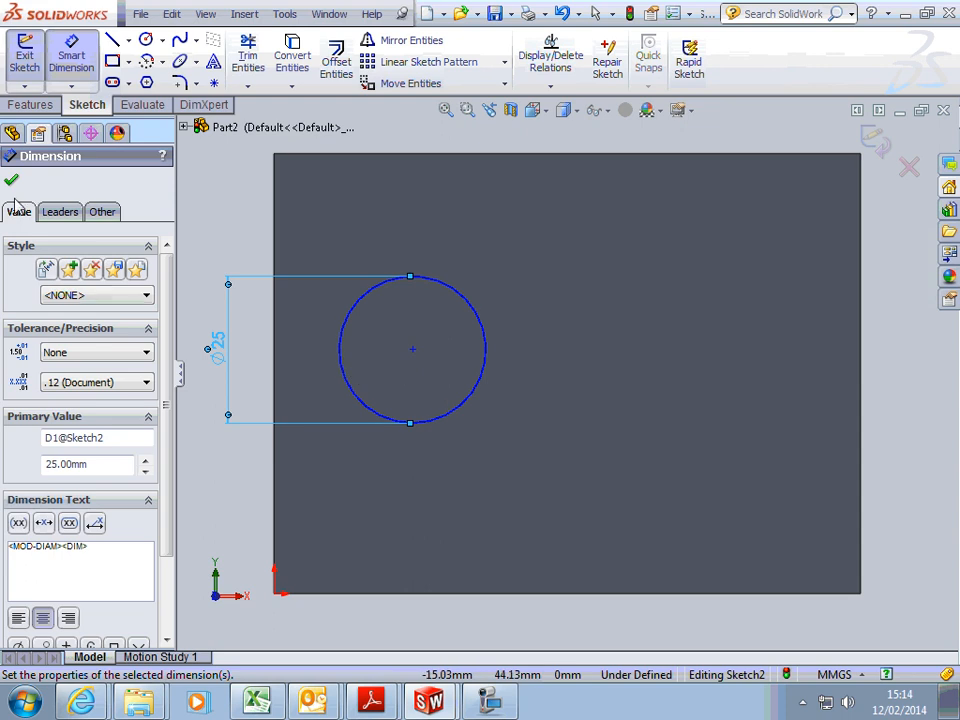
mouse_move(12, 180)
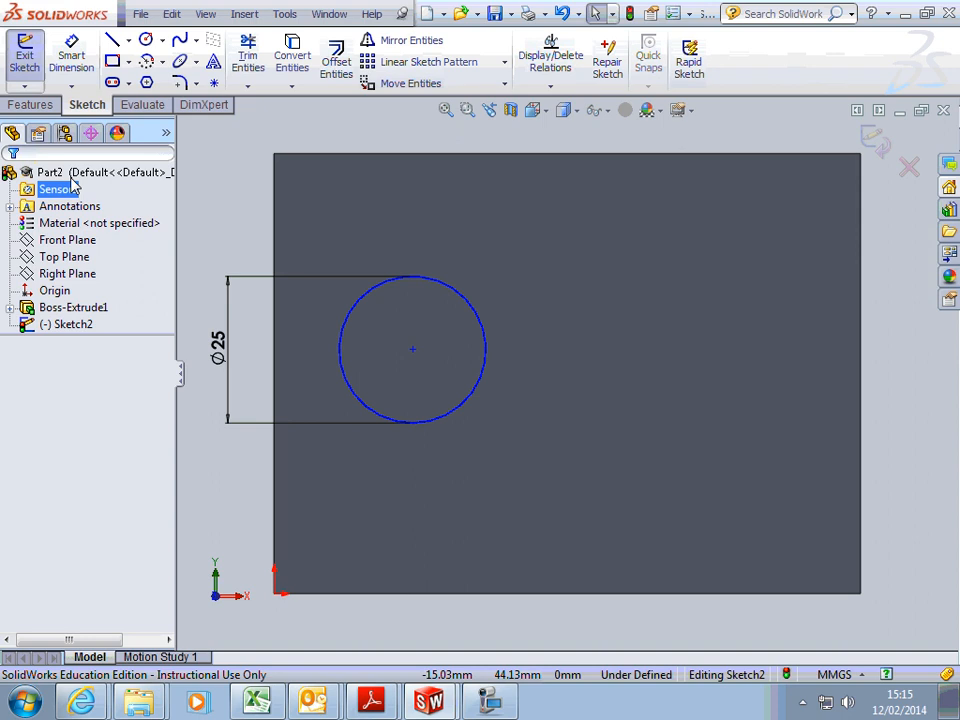
Step: Start an Extruded Cut of the circle with end condition Through All
left_click(30, 104)
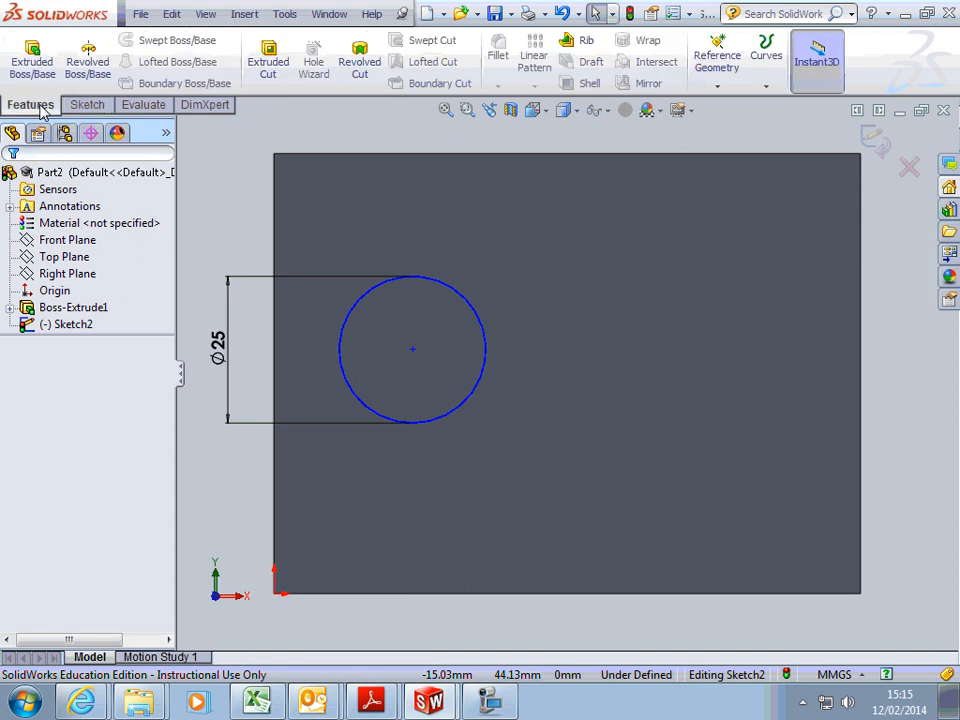
mouse_move(184, 83)
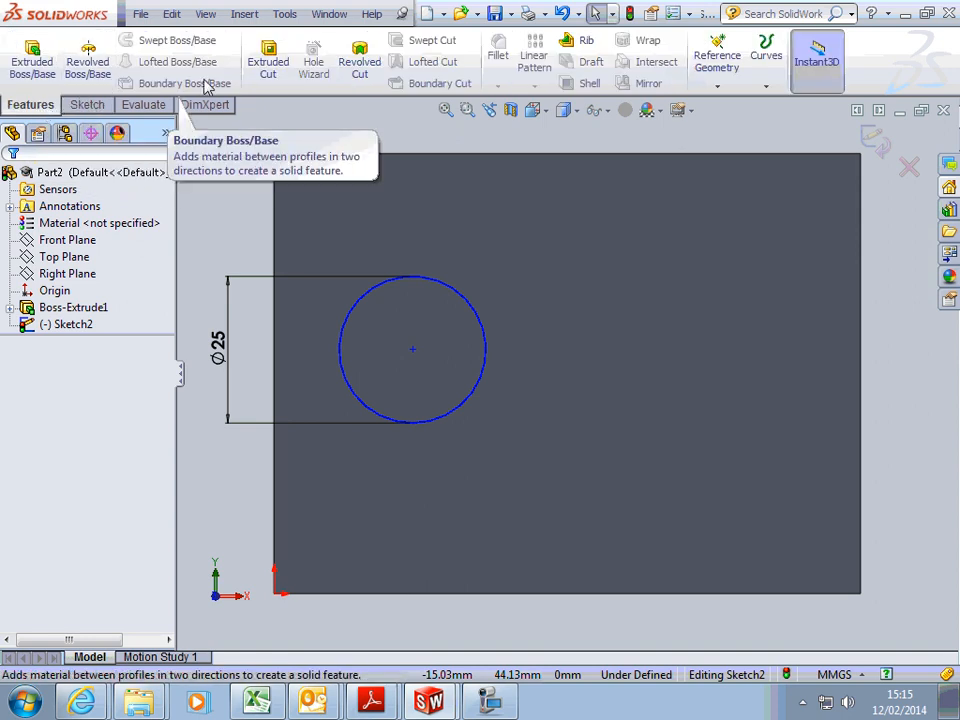
left_click(267, 61)
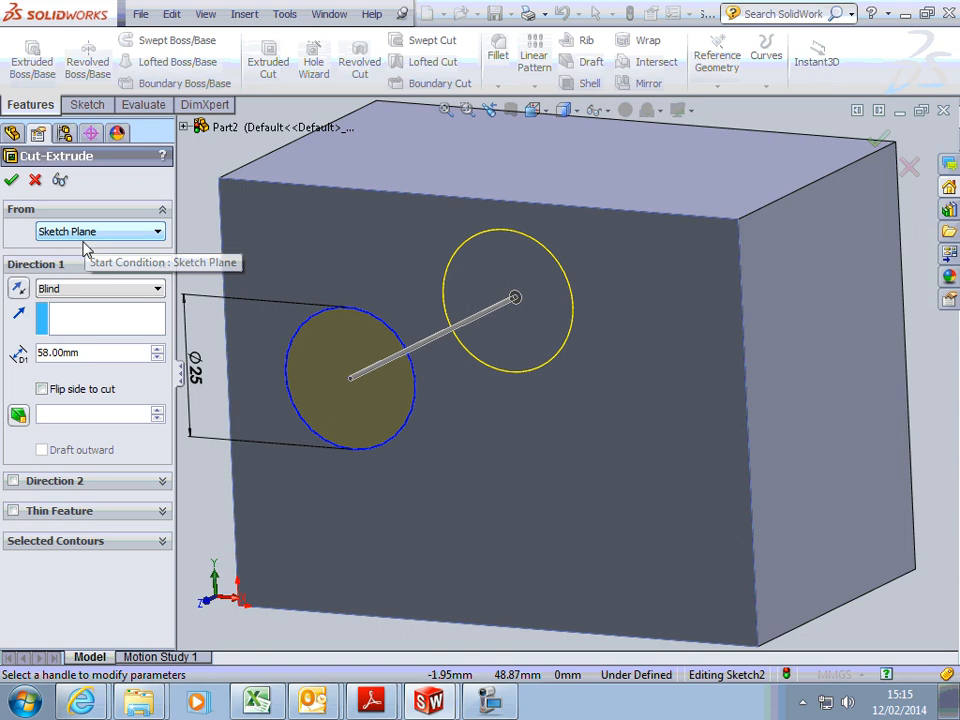
mouse_move(90, 303)
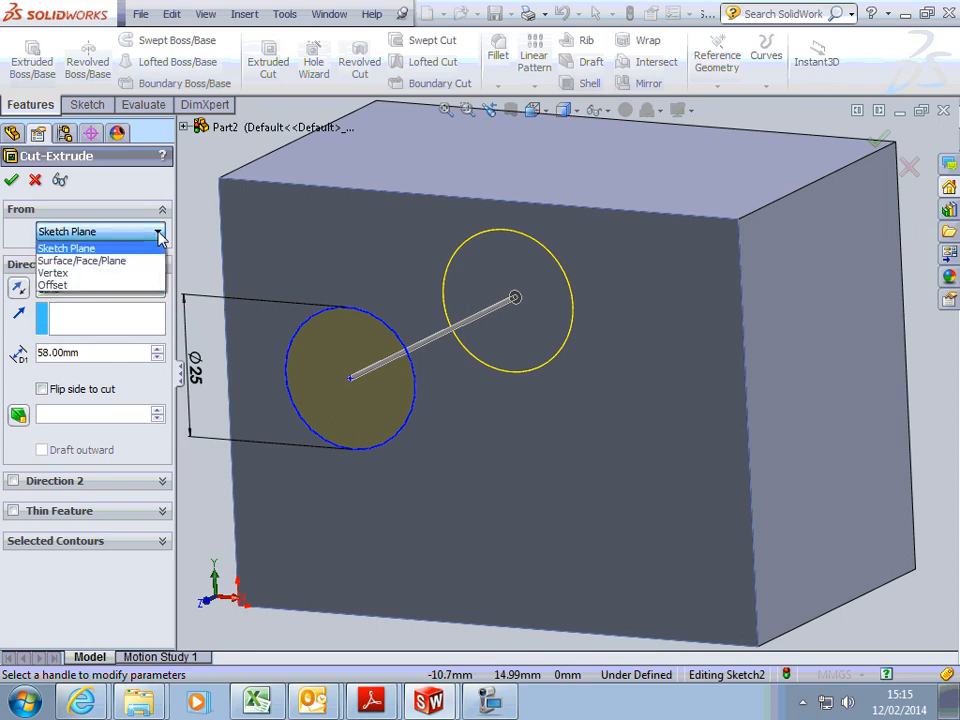
left_click(67, 247)
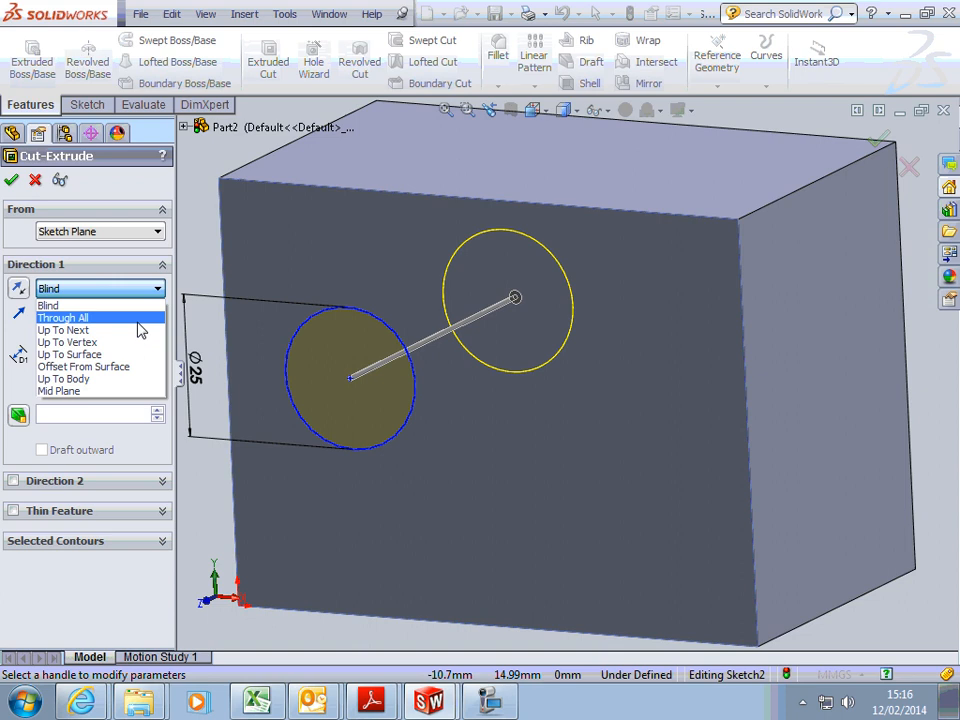
left_click(63, 317)
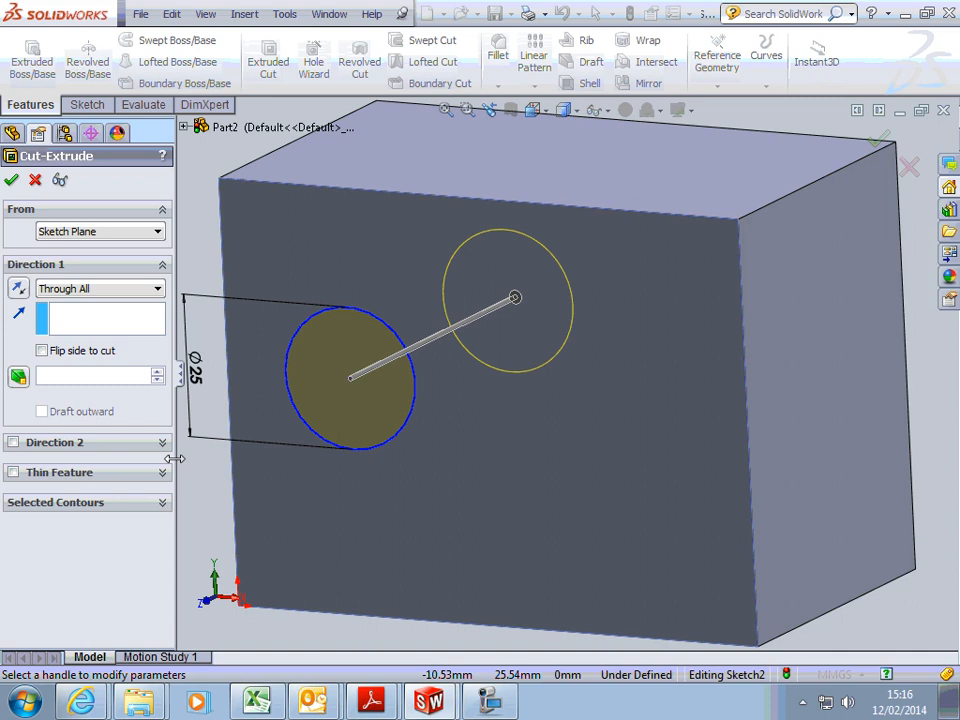
mouse_move(138, 490)
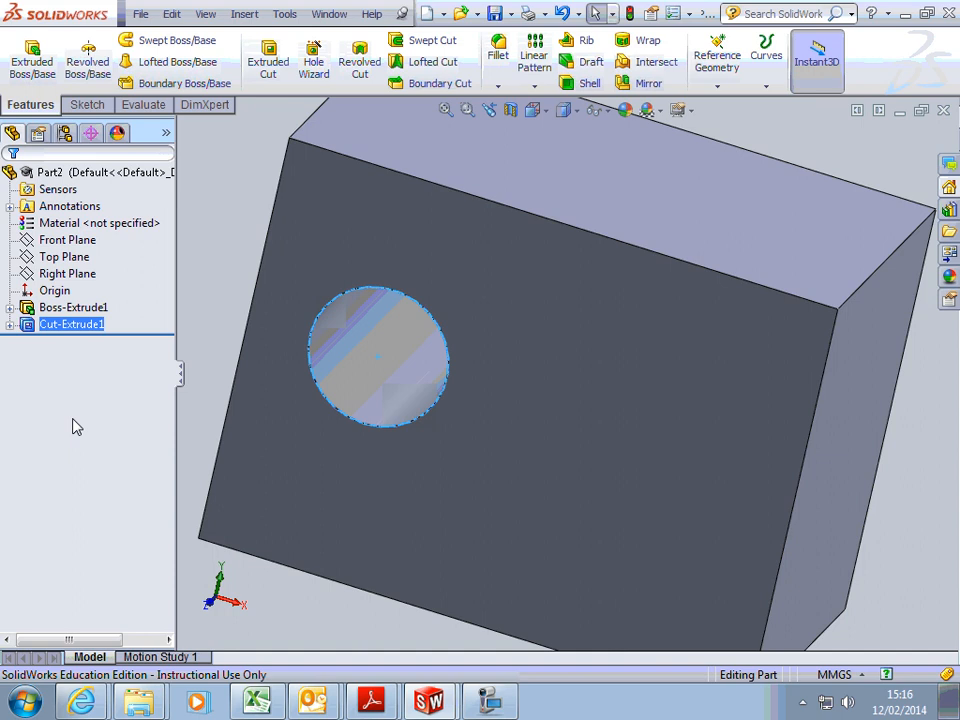
Step: Edit Cut-Extrude1's Sketch2 and view it face-on
left_click(11, 324)
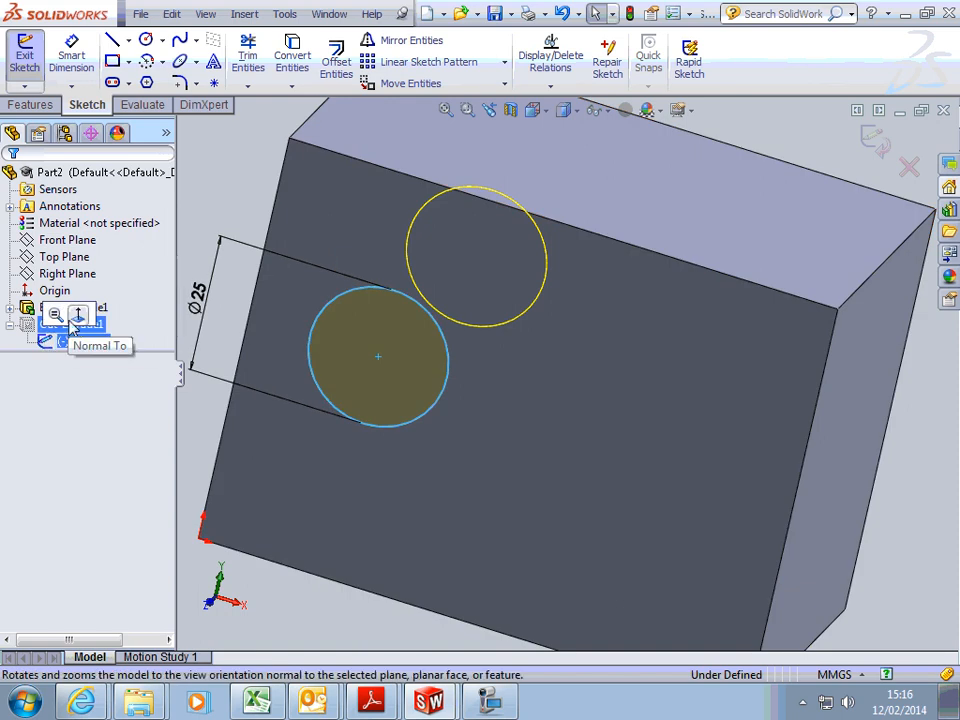
left_click(54, 315)
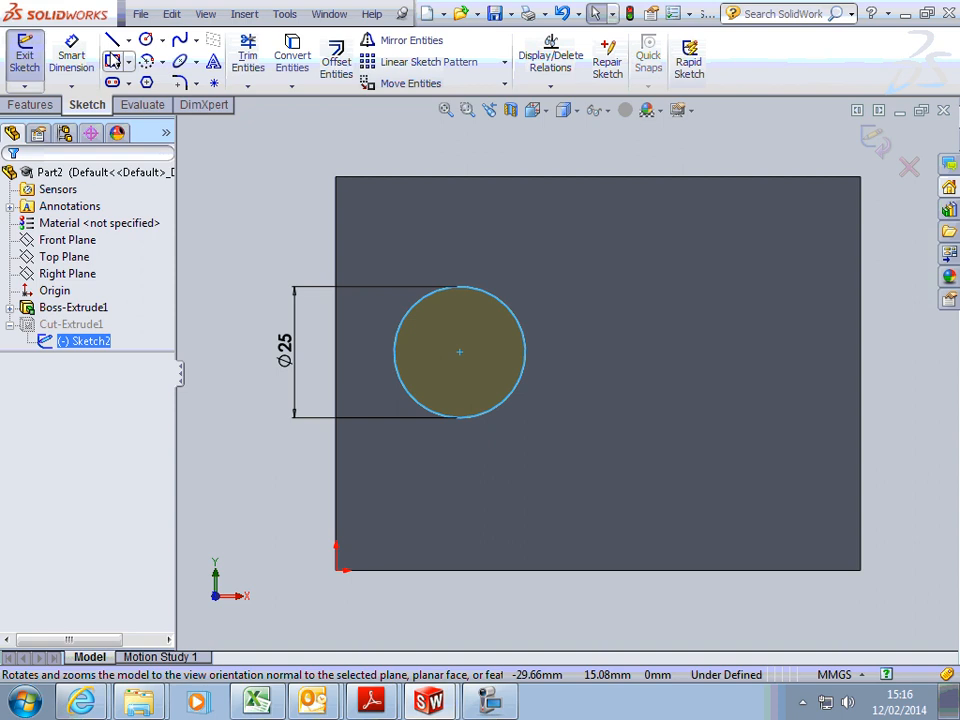
left_click(128, 40)
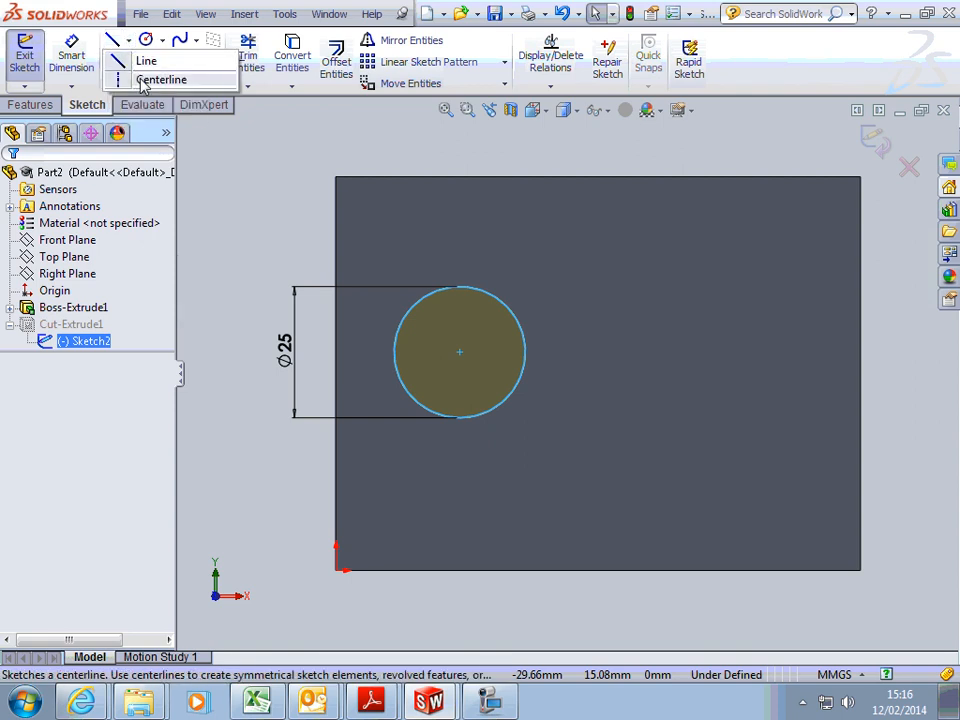
Step: Draw a centerline diagonal from the face's top-left to bottom-right corner
left_click(162, 79)
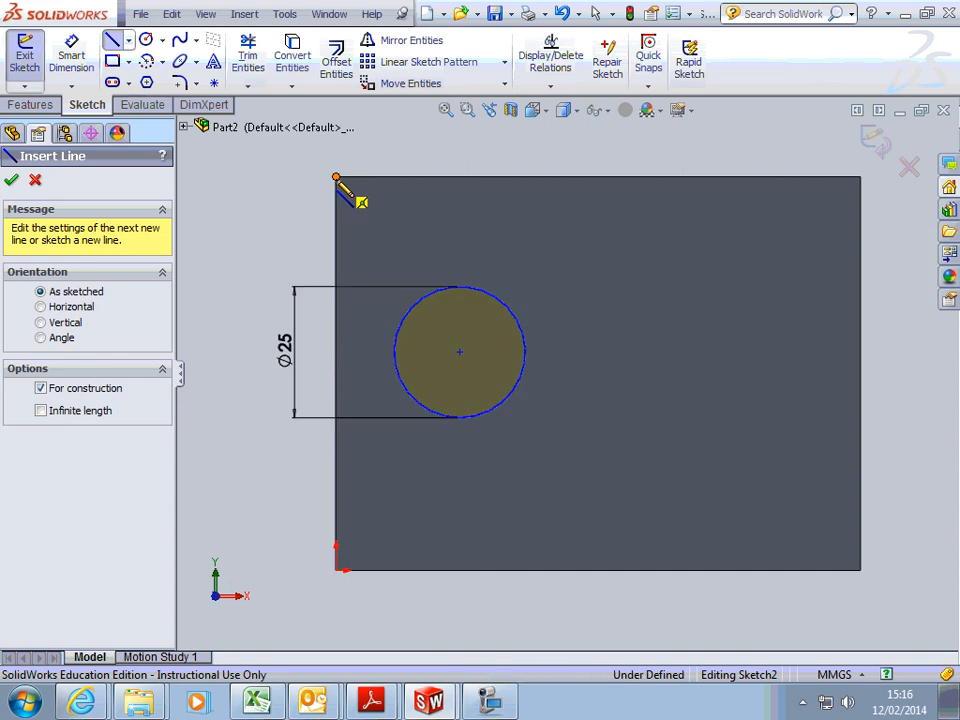
left_click_drag(337, 178, 860, 575)
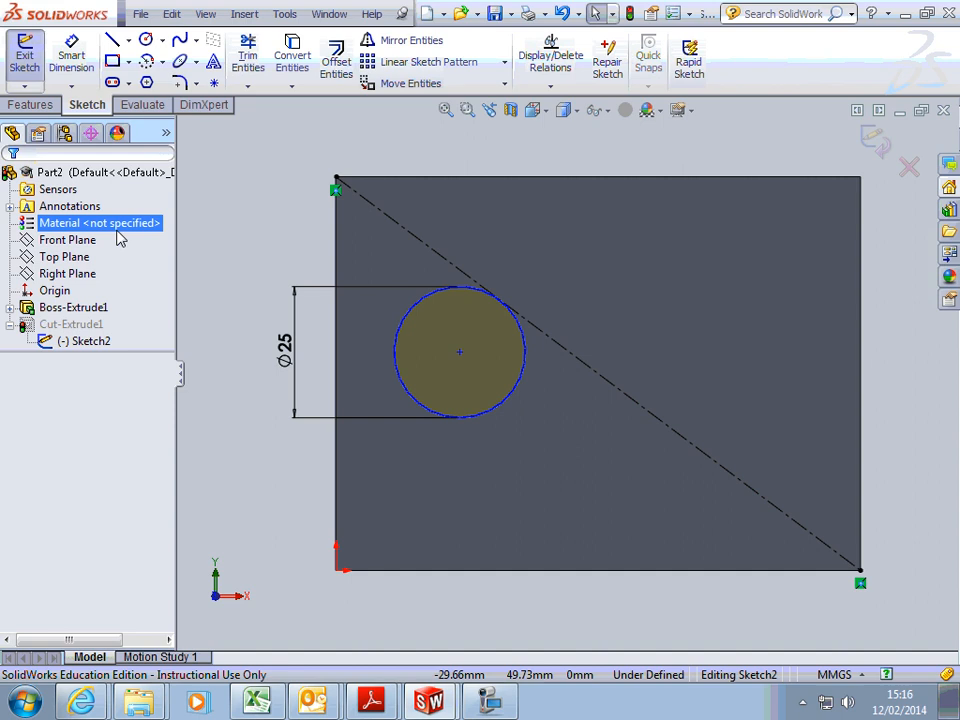
left_click(459, 352)
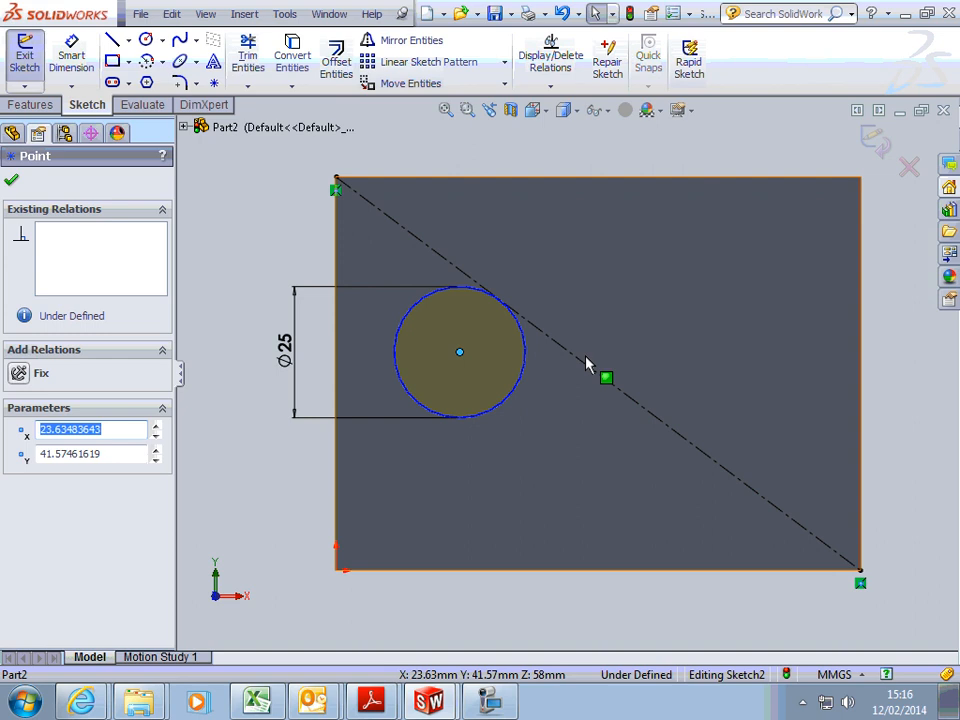
Step: Make the circle centre coincident with the diagonal's midpoint and exit the sketch
left_click(595, 375)
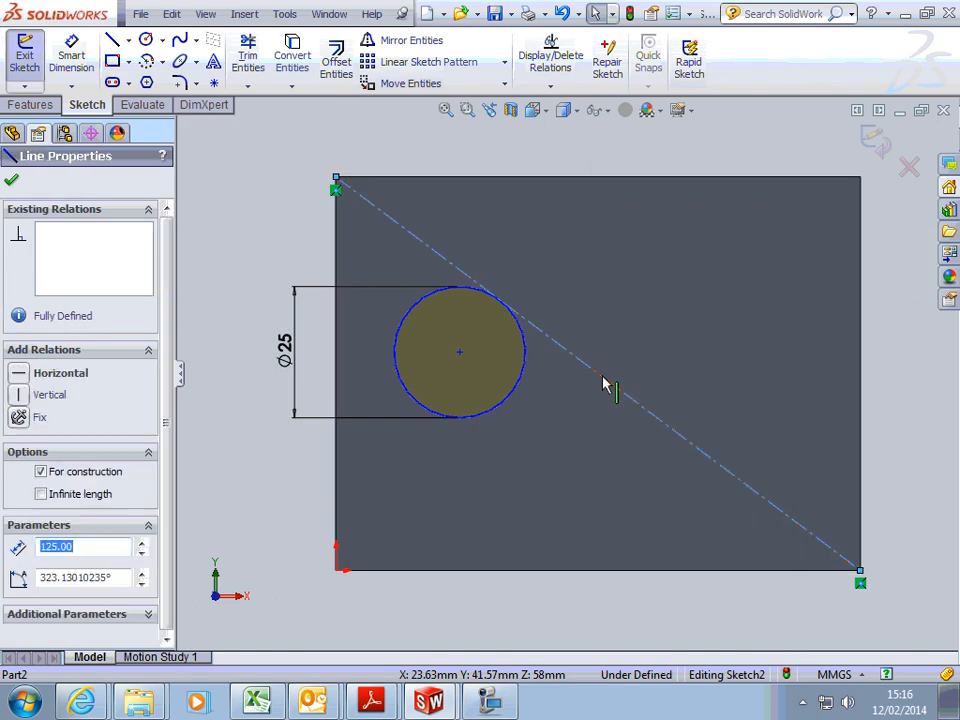
right_click(600, 383)
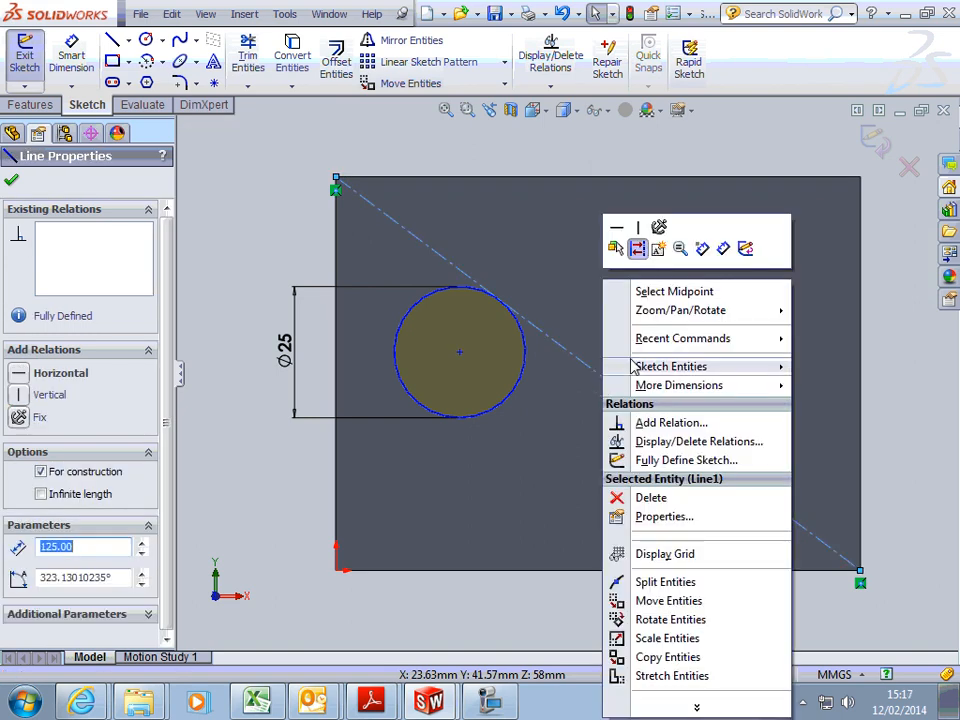
left_click(585, 418)
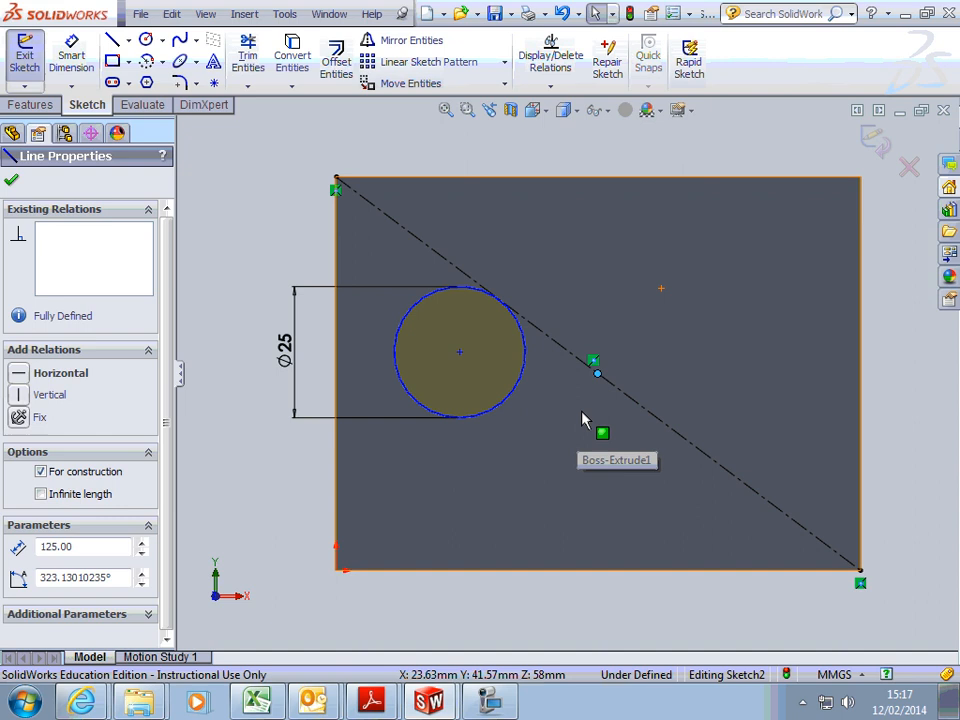
mouse_move(543, 432)
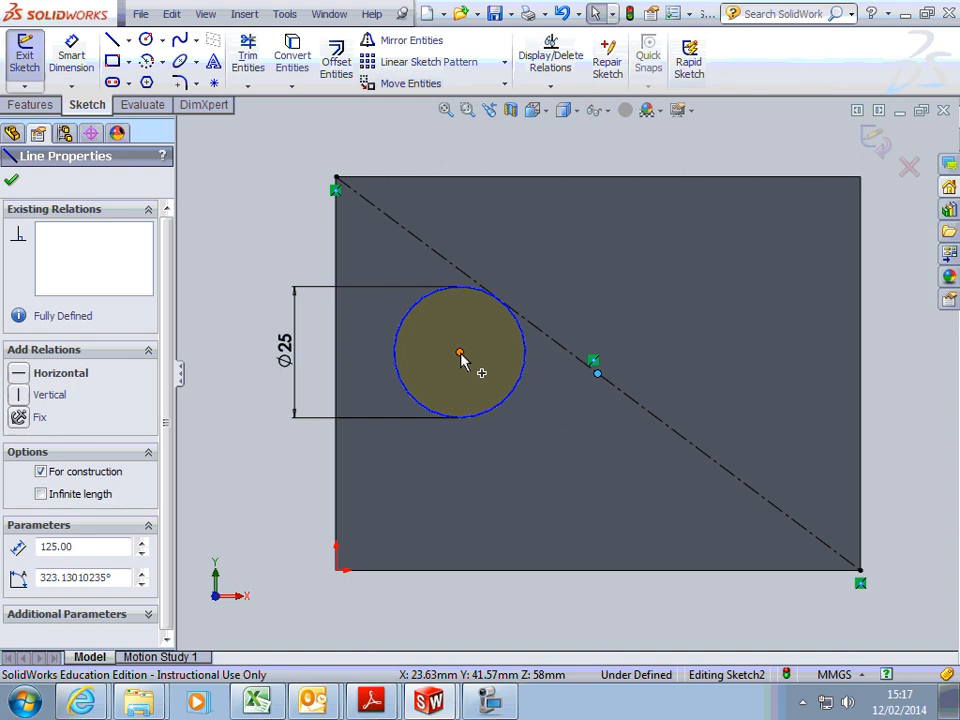
left_click(459, 352)
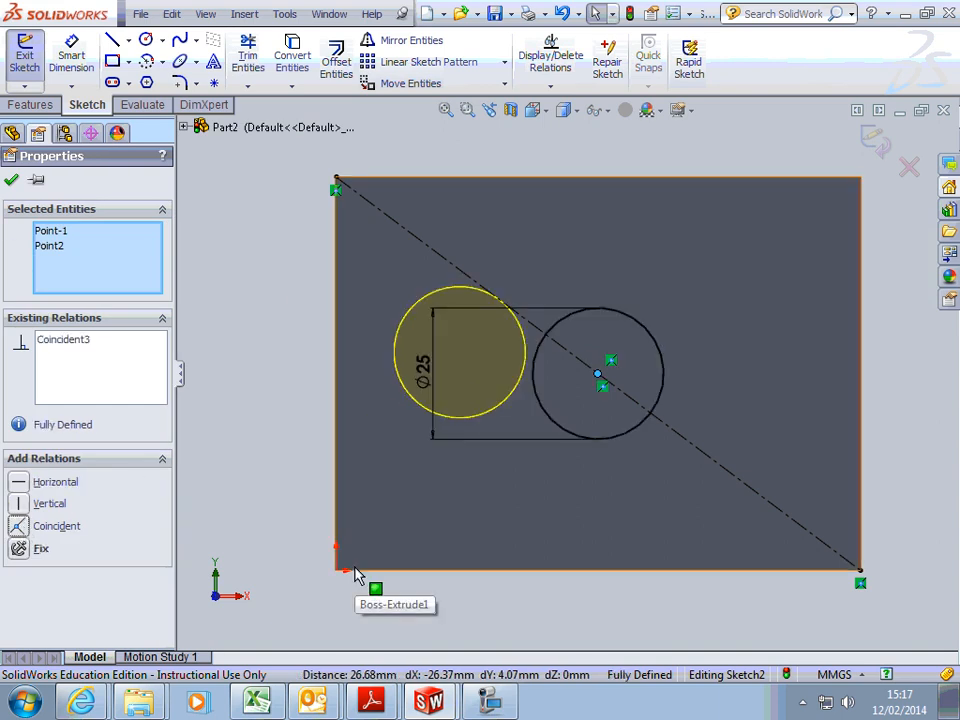
mouse_move(378, 560)
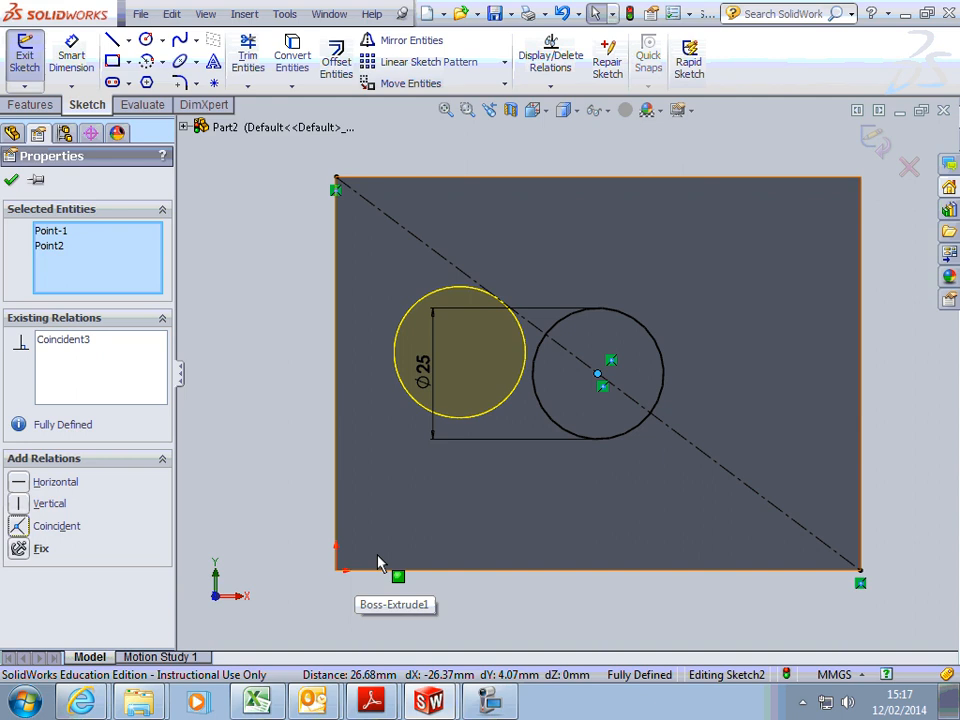
mouse_move(380, 562)
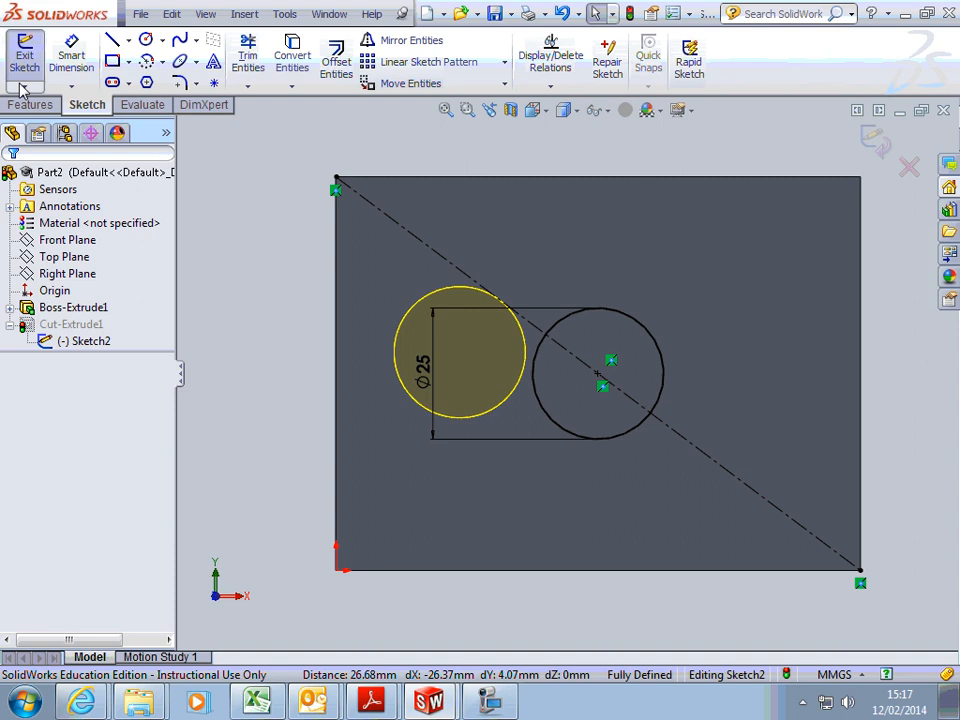
left_click(24, 55)
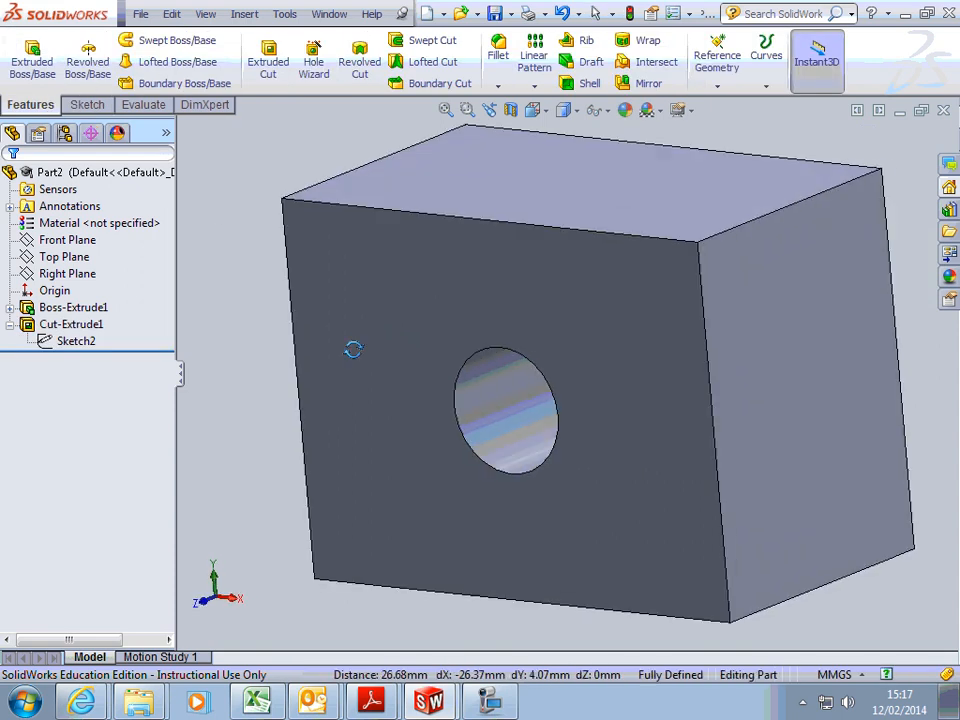